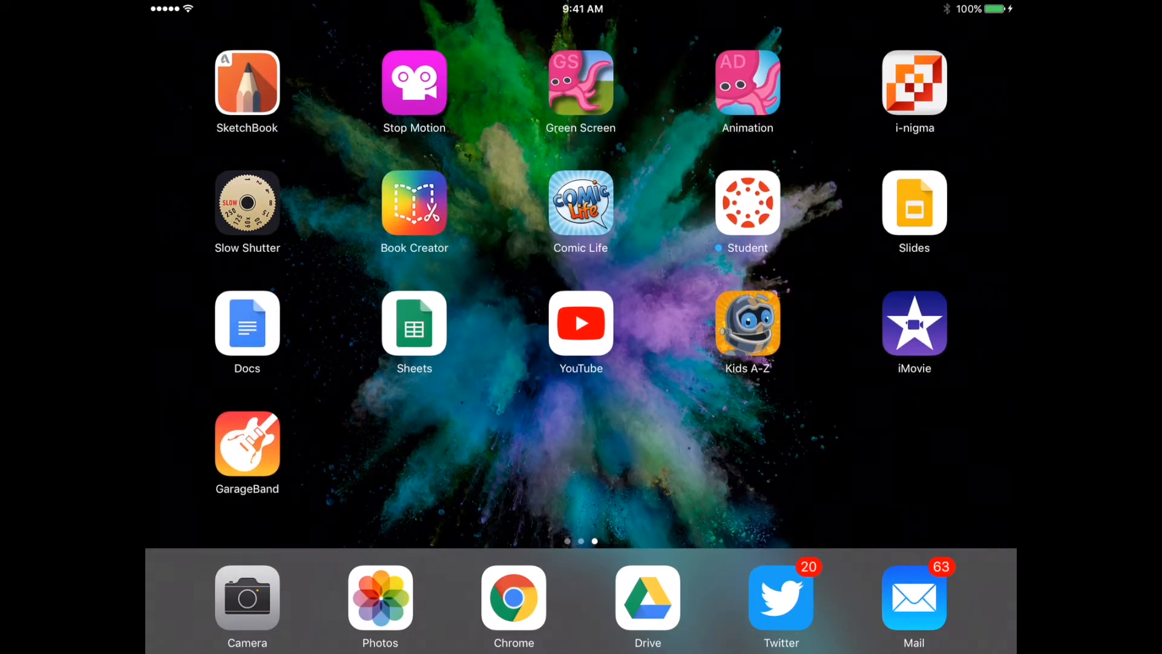
Launch Green Screen by Do Ink into a new empty project awaiting layer sources.
click(414, 84)
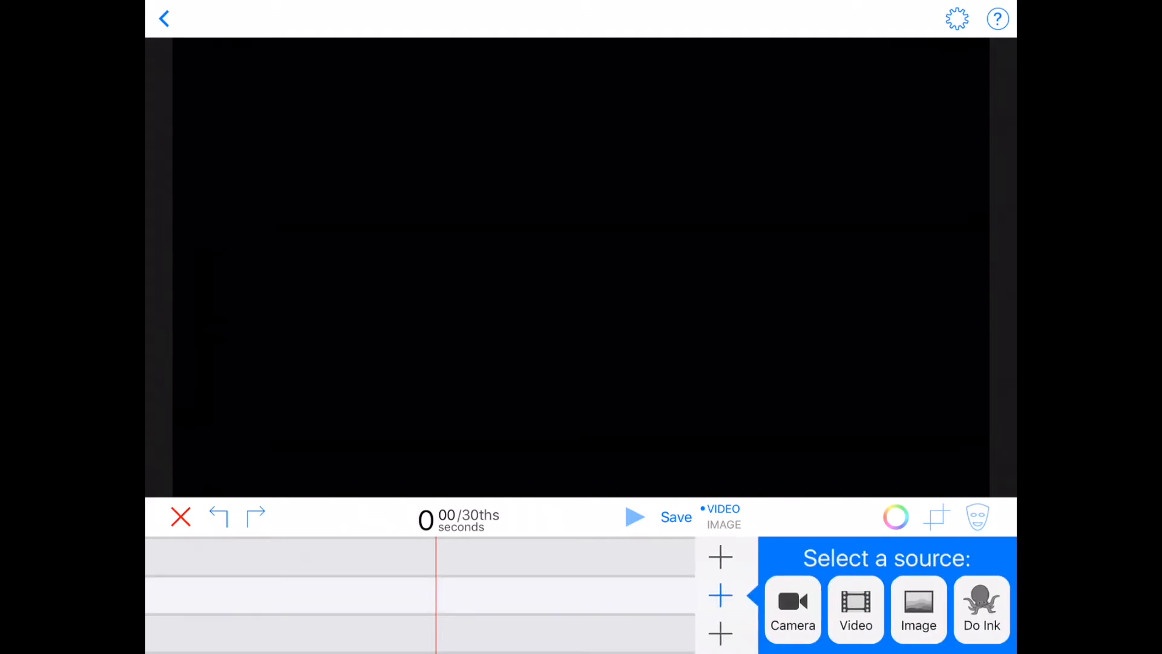
Place the 30-second green-backdrop clip of the man on the middle layer.
click(919, 609)
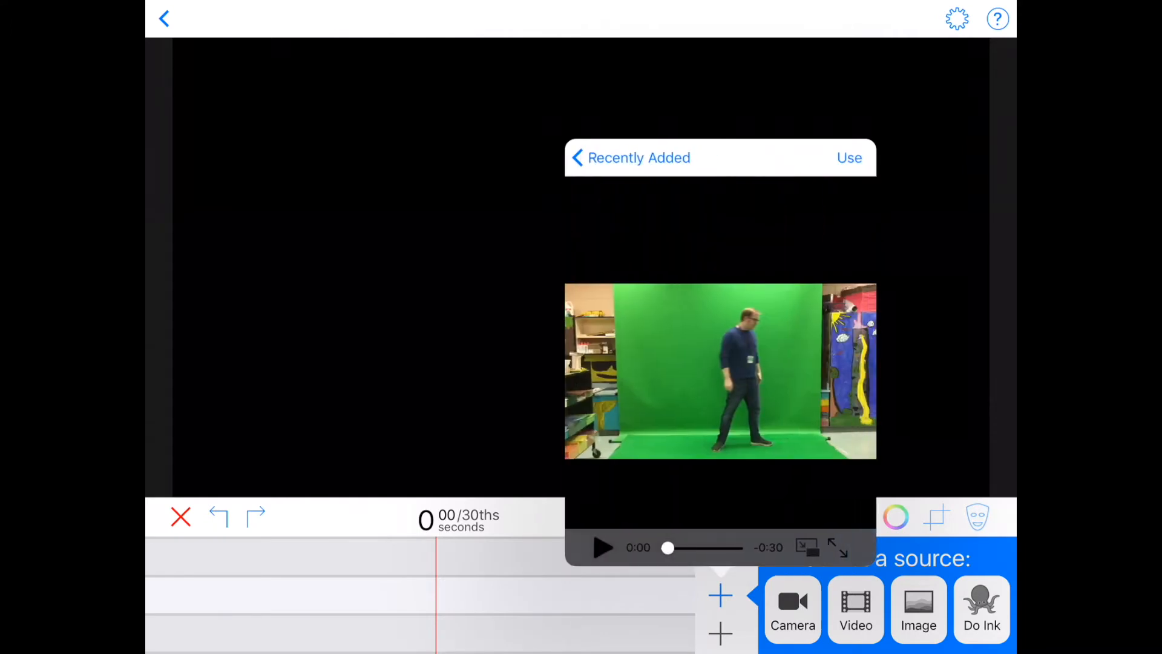
click(850, 157)
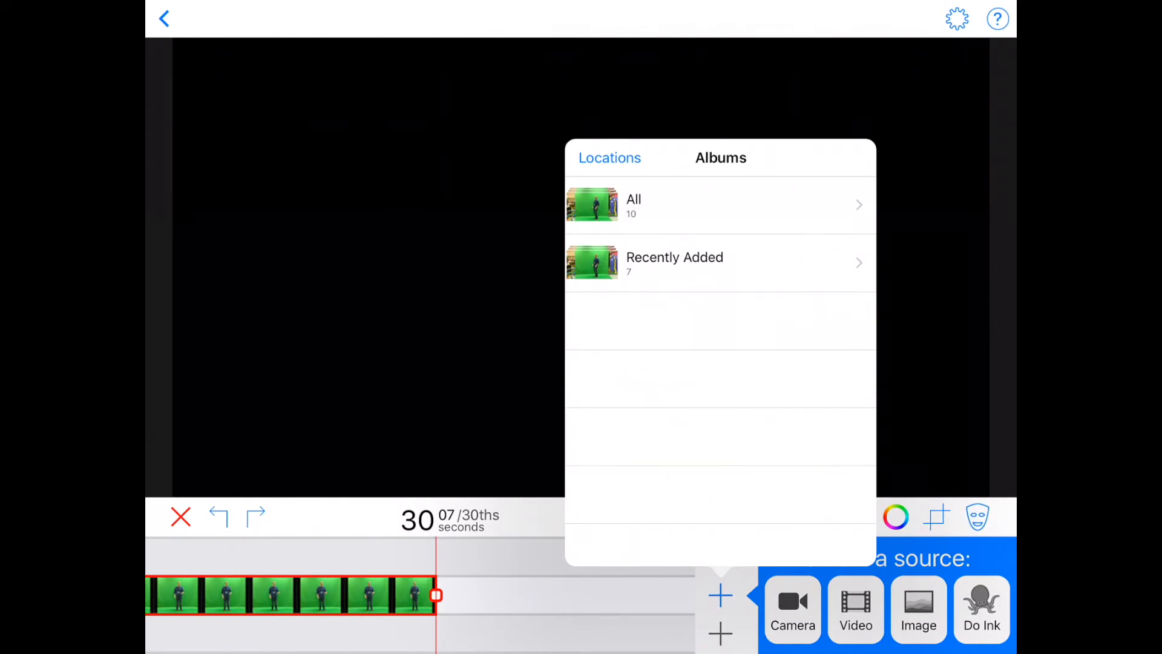
Add a second clip of the man cropped to the green backdrop, keyed over black.
click(674, 261)
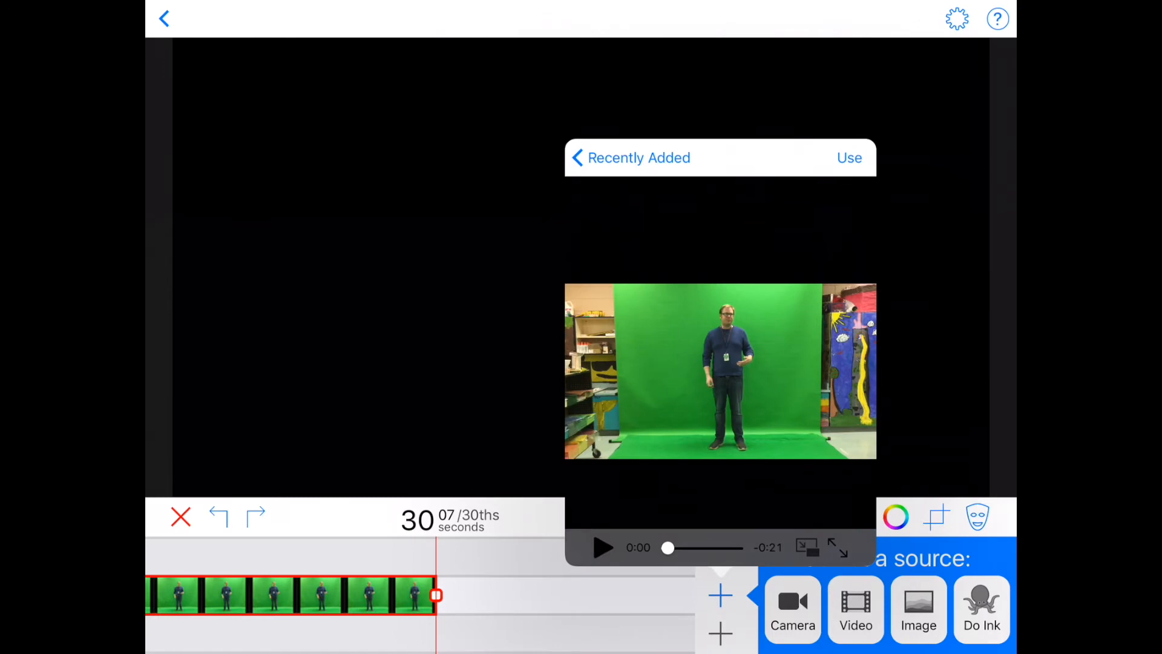
click(850, 158)
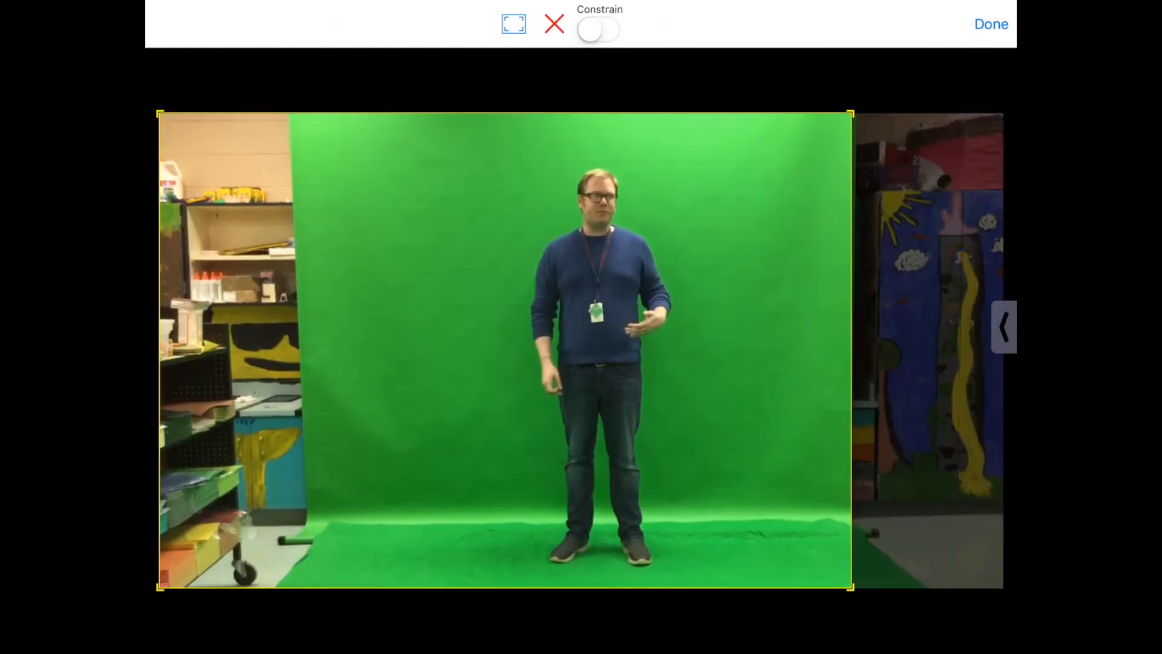
drag(158, 349, 346, 348)
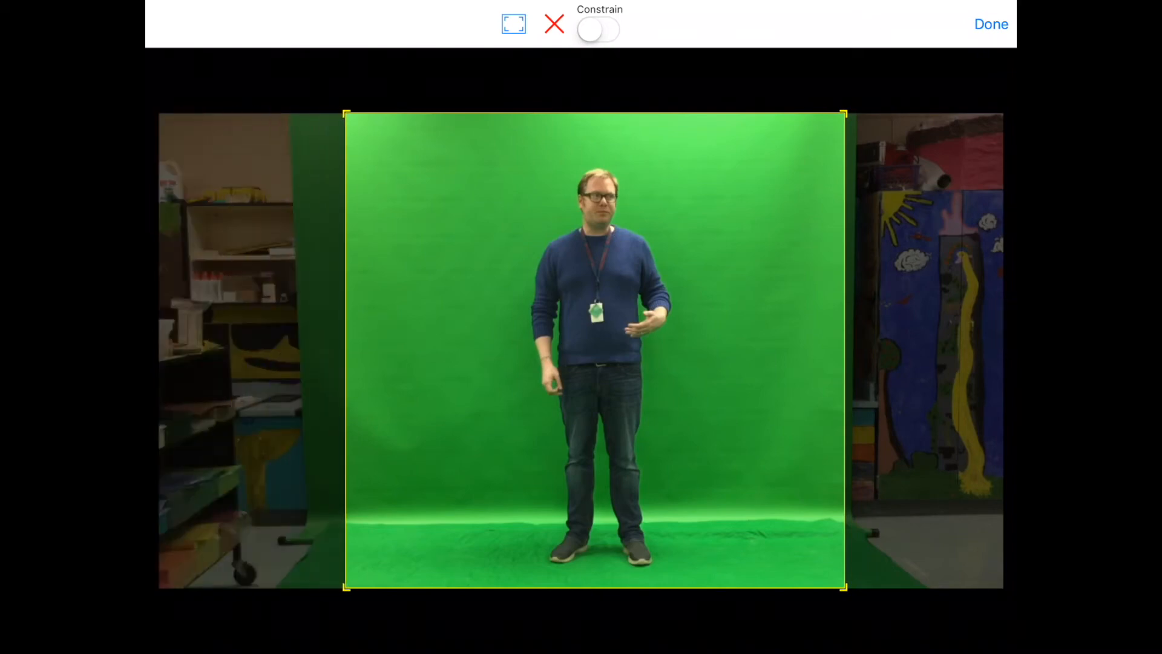
click(992, 24)
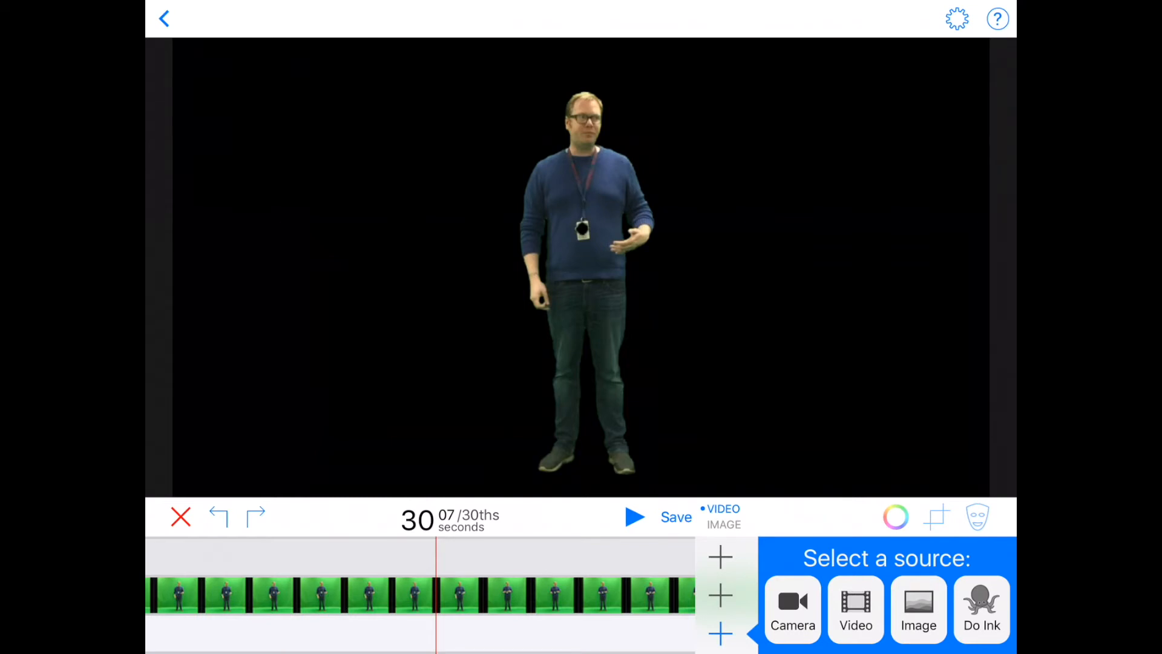
Set the recently added night-time city aerial photo as the bottom-layer background.
click(918, 609)
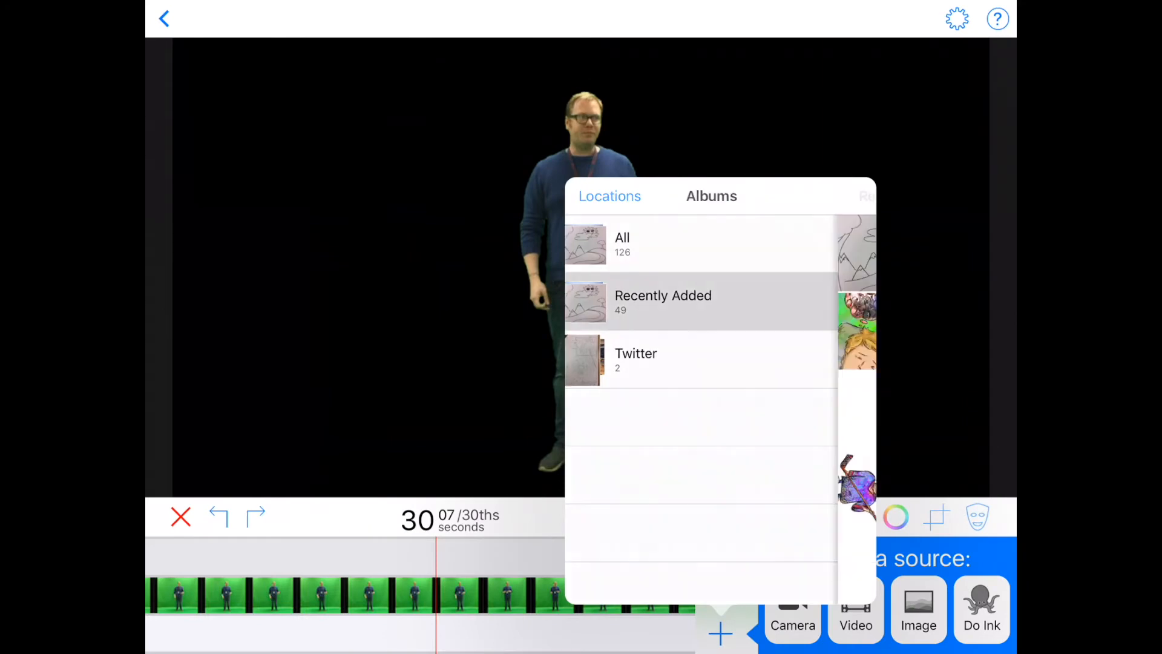
click(663, 303)
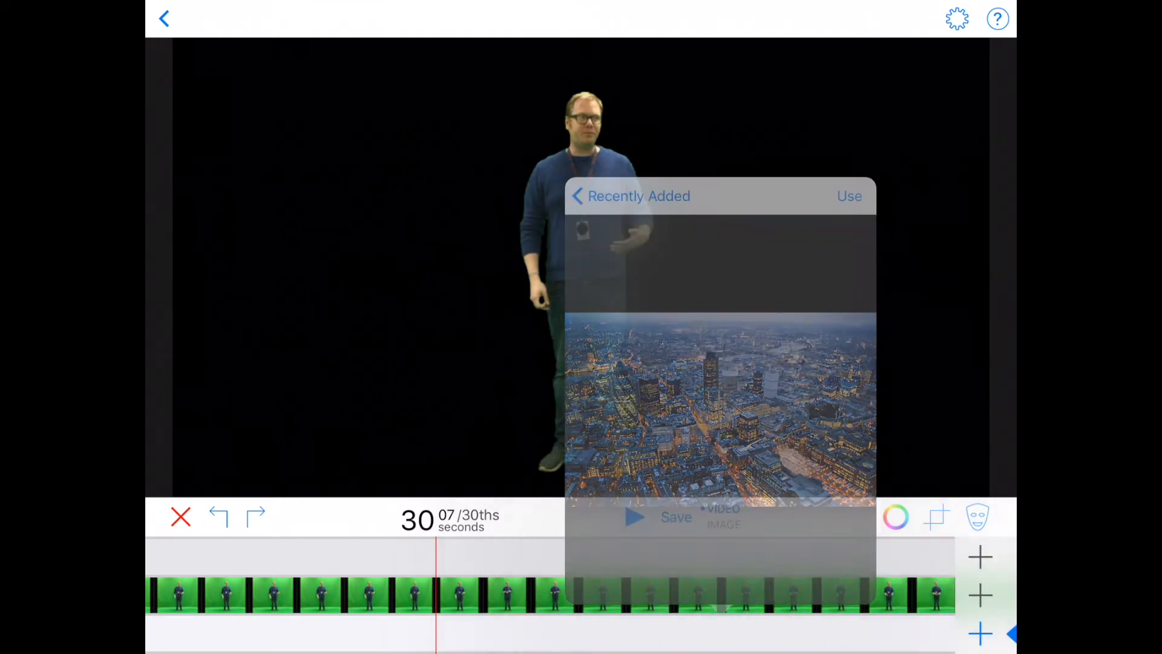
click(850, 196)
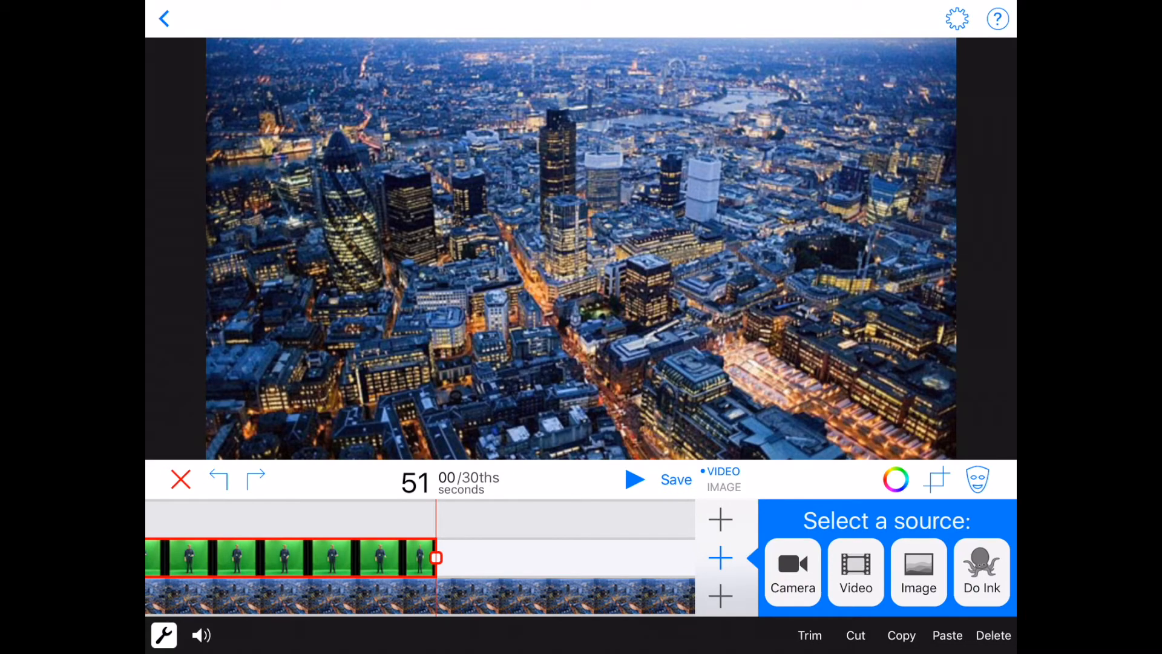
Composite another cropped clip of the man on the middle layer over the city photo.
click(918, 571)
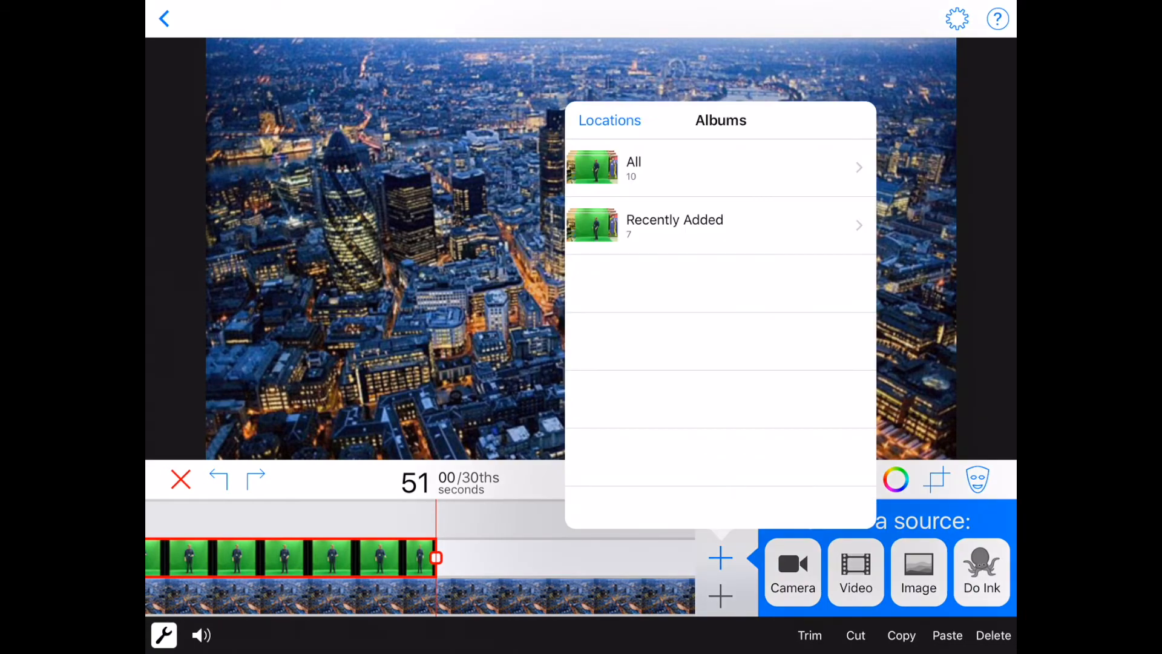
click(675, 225)
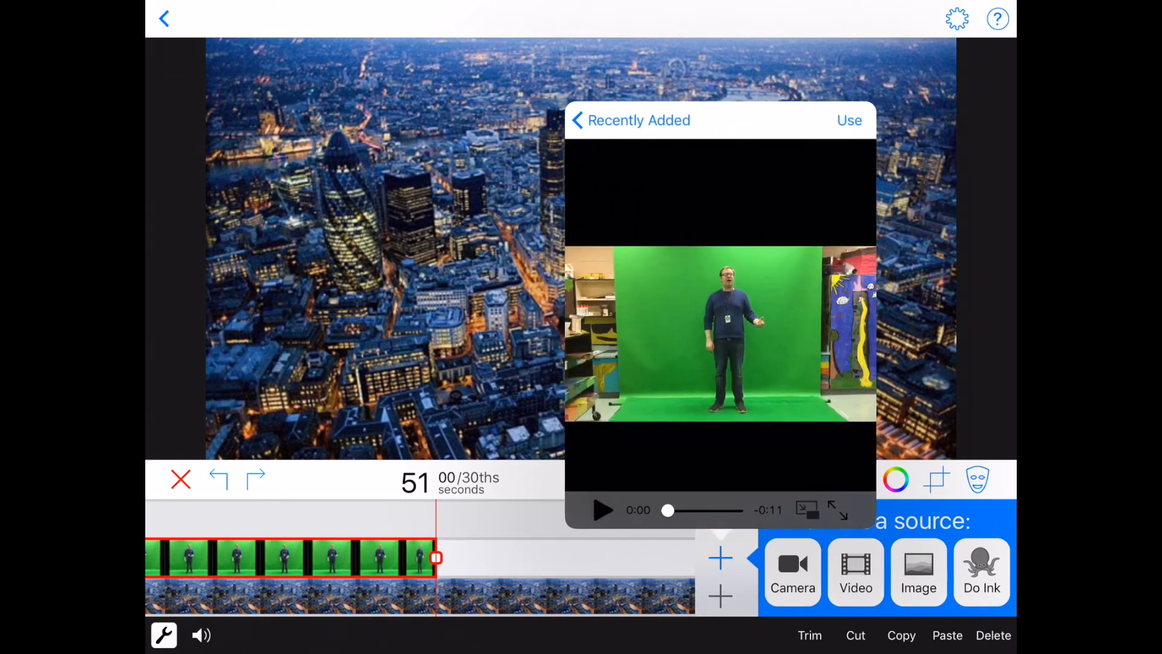
click(850, 120)
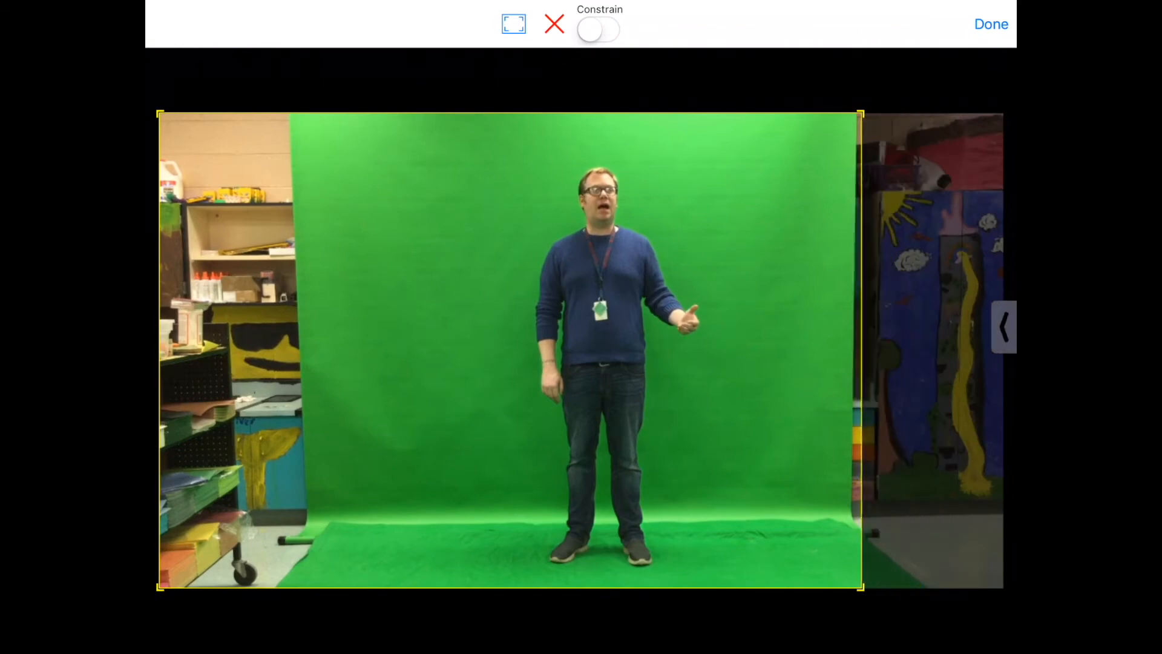
click(992, 24)
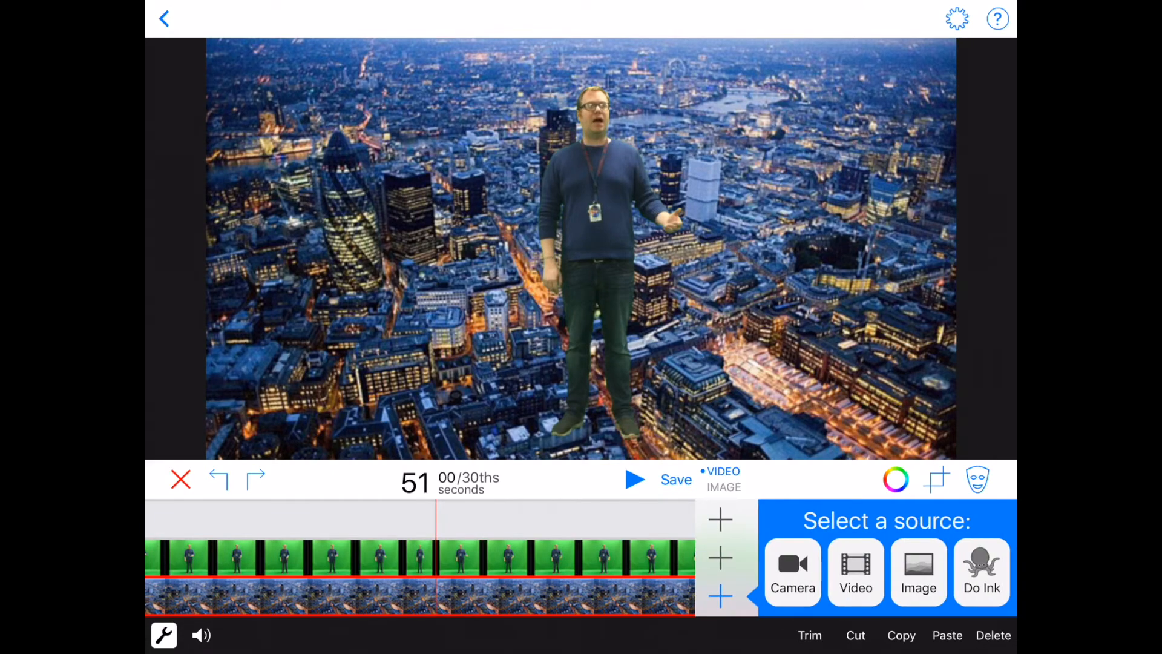
click(918, 571)
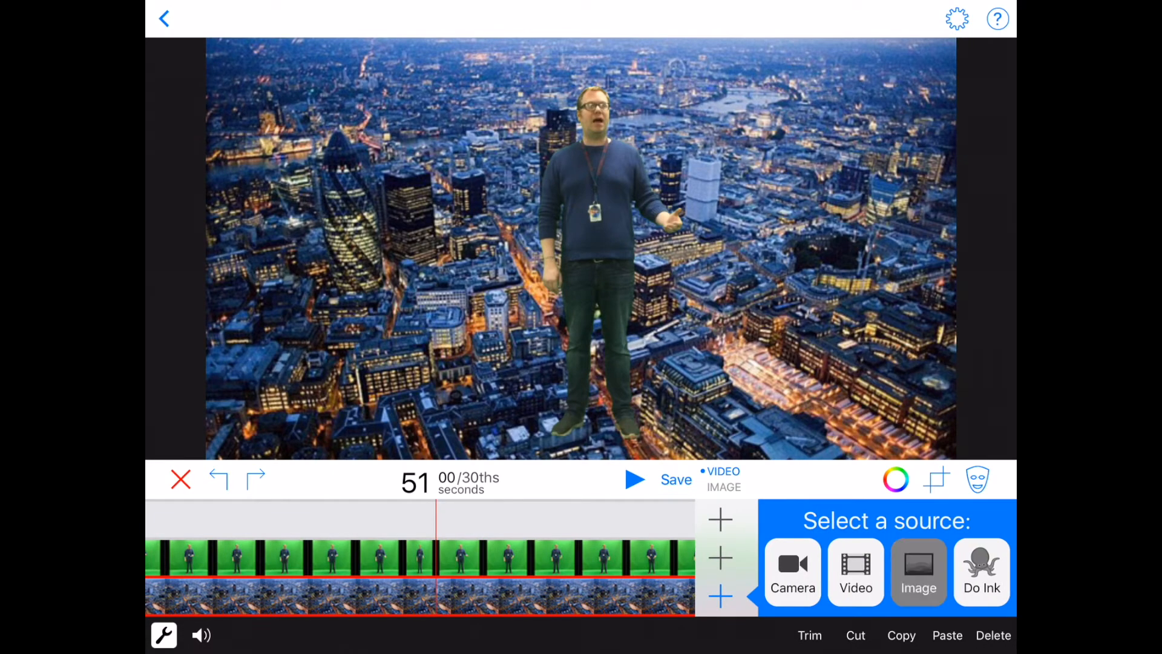
Replace the background with the recently added Earth-over-the-moon image.
click(919, 572)
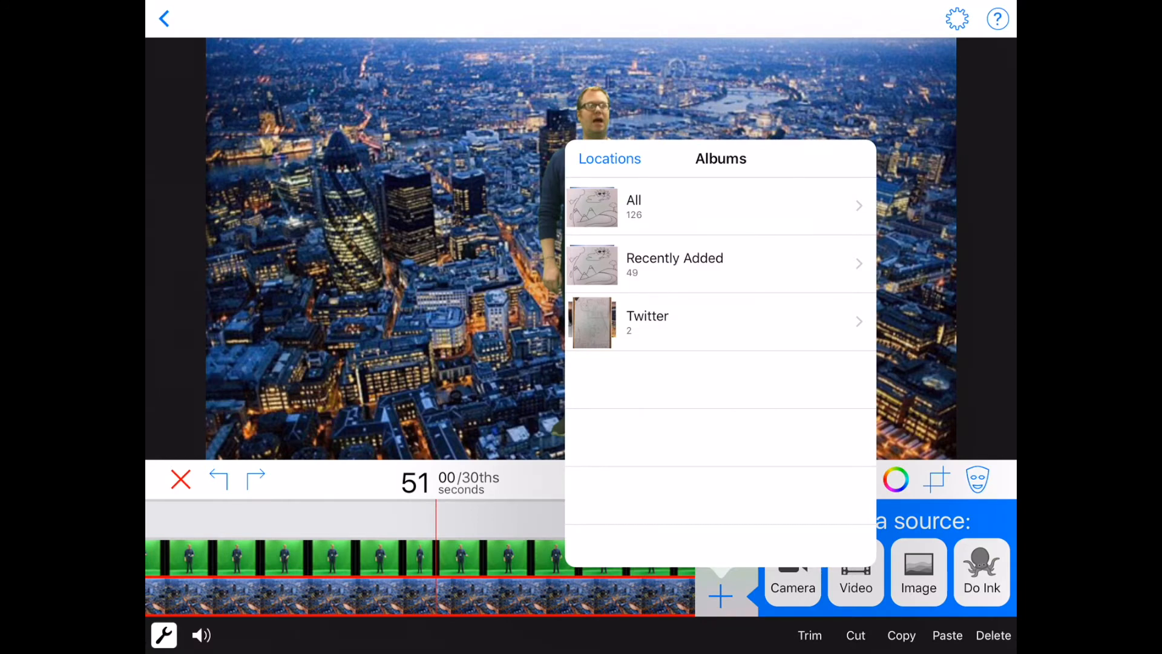
click(675, 264)
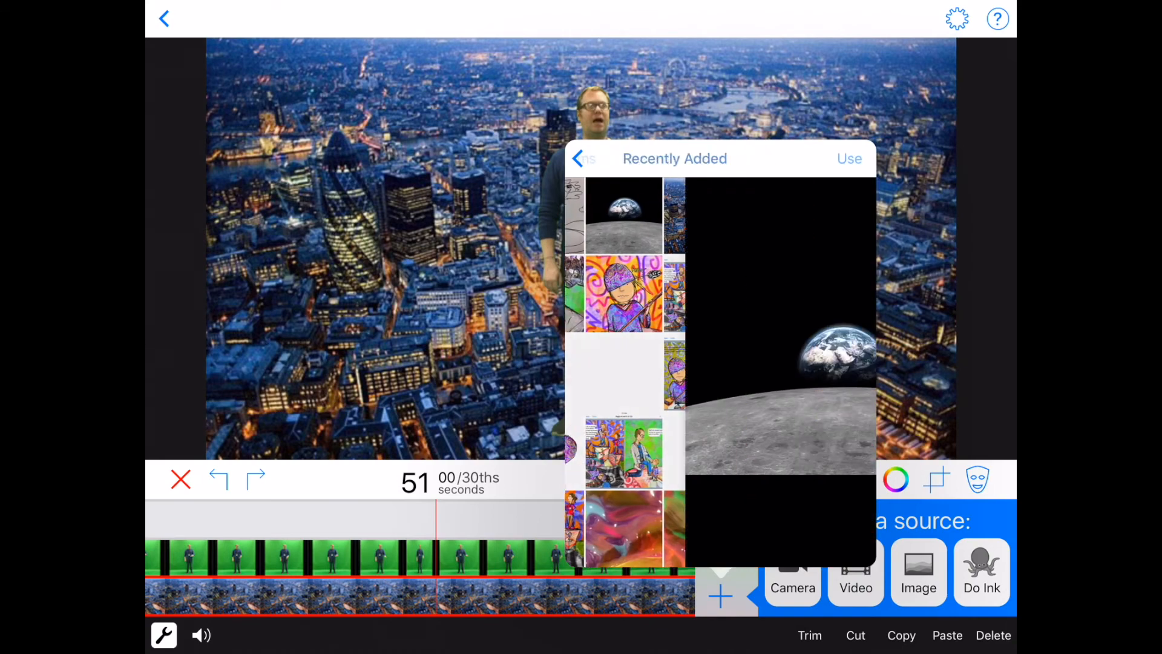
click(850, 159)
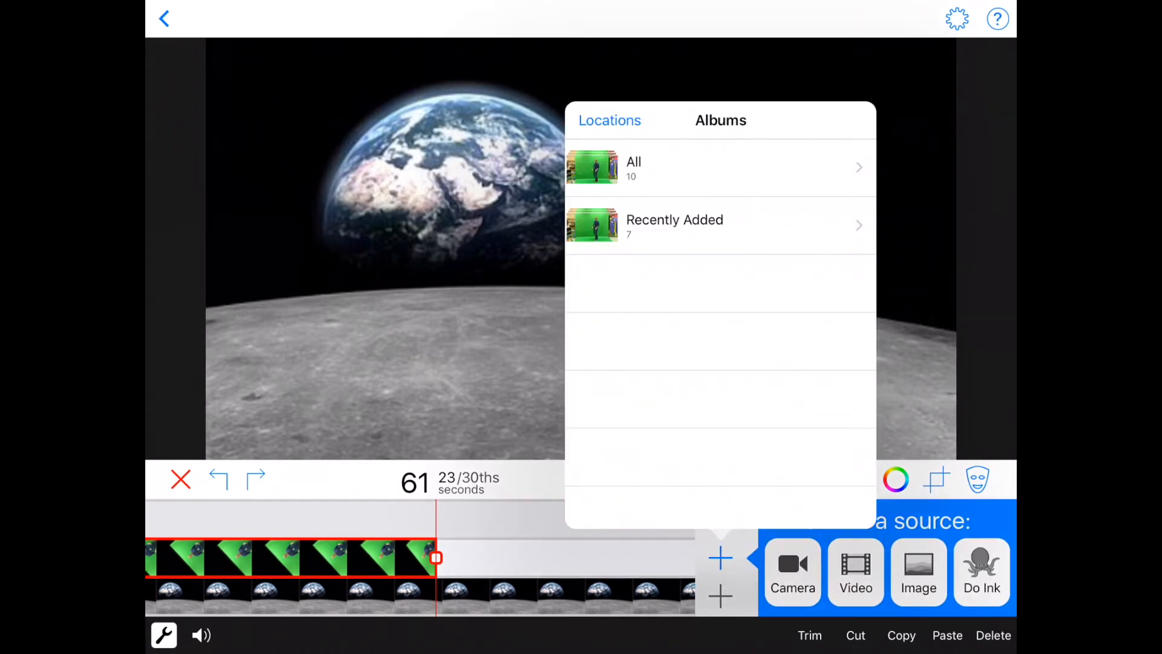
Add a cropped clip of the man at 61 s and choose a hand-drawn landscape behind him.
click(674, 225)
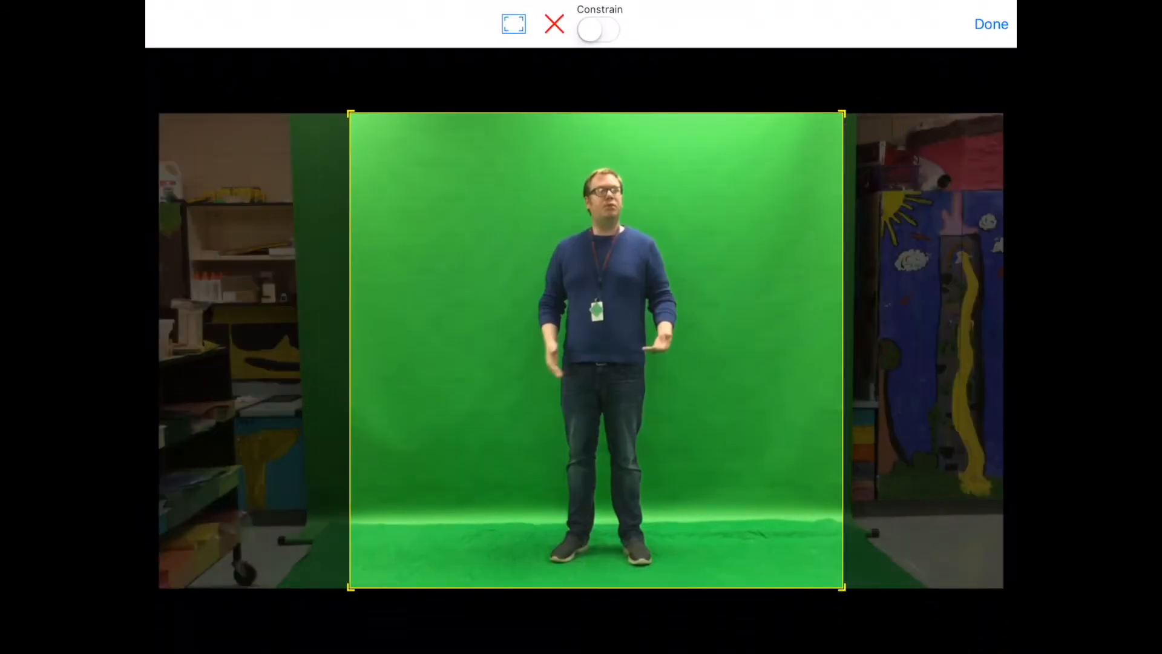
click(992, 24)
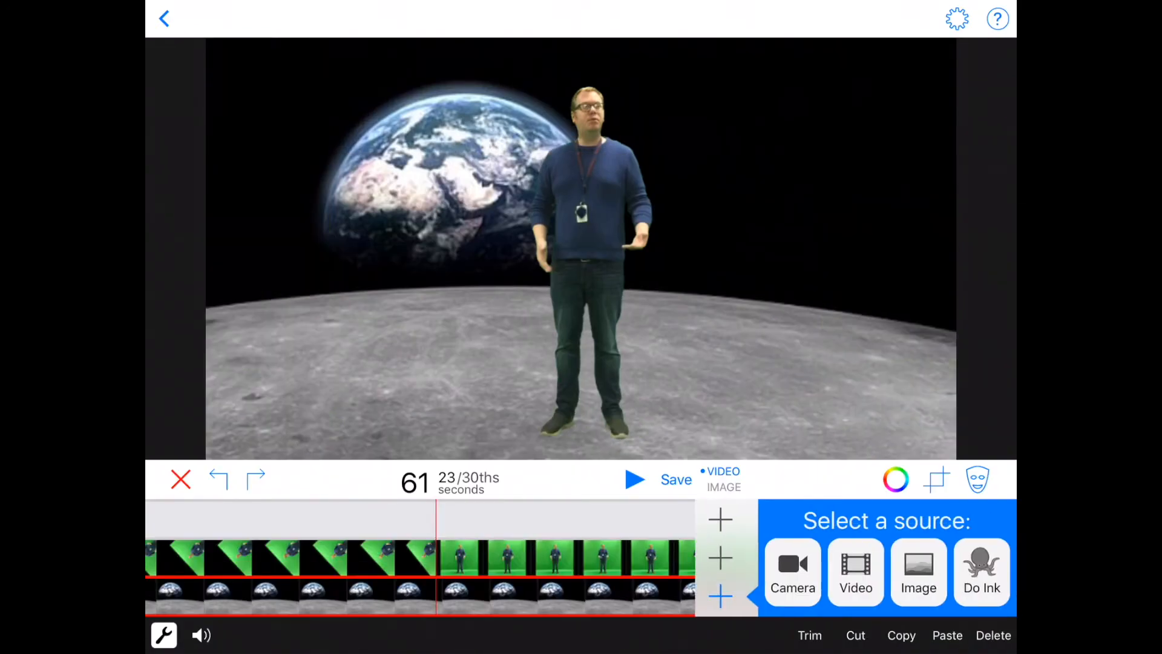
click(918, 572)
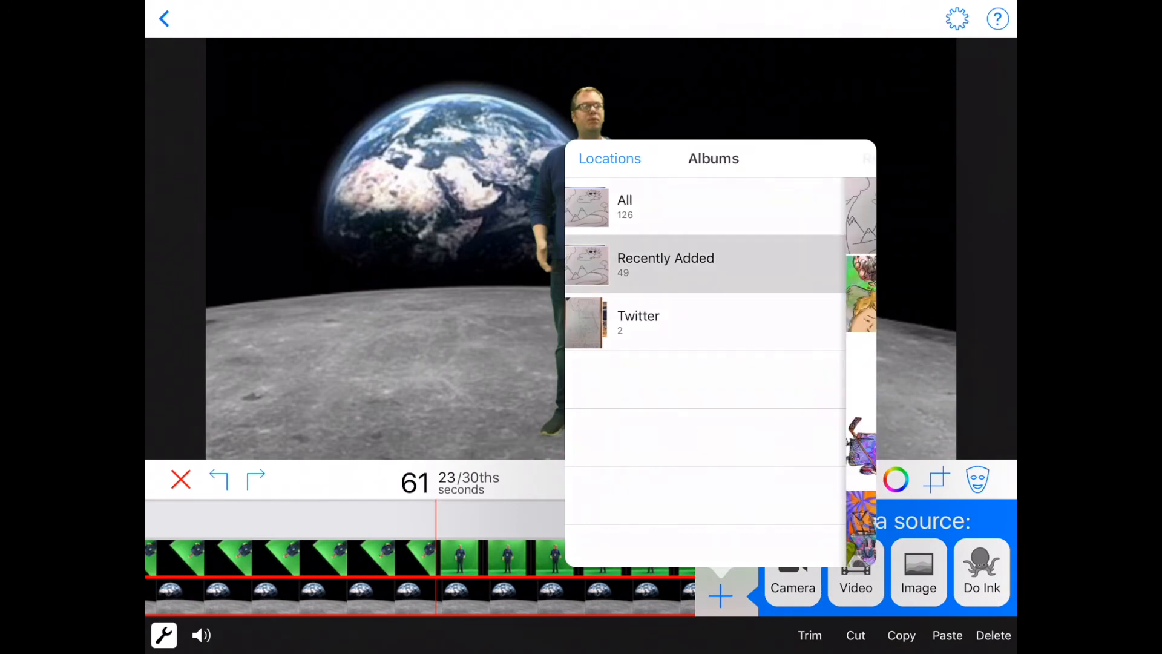
click(666, 264)
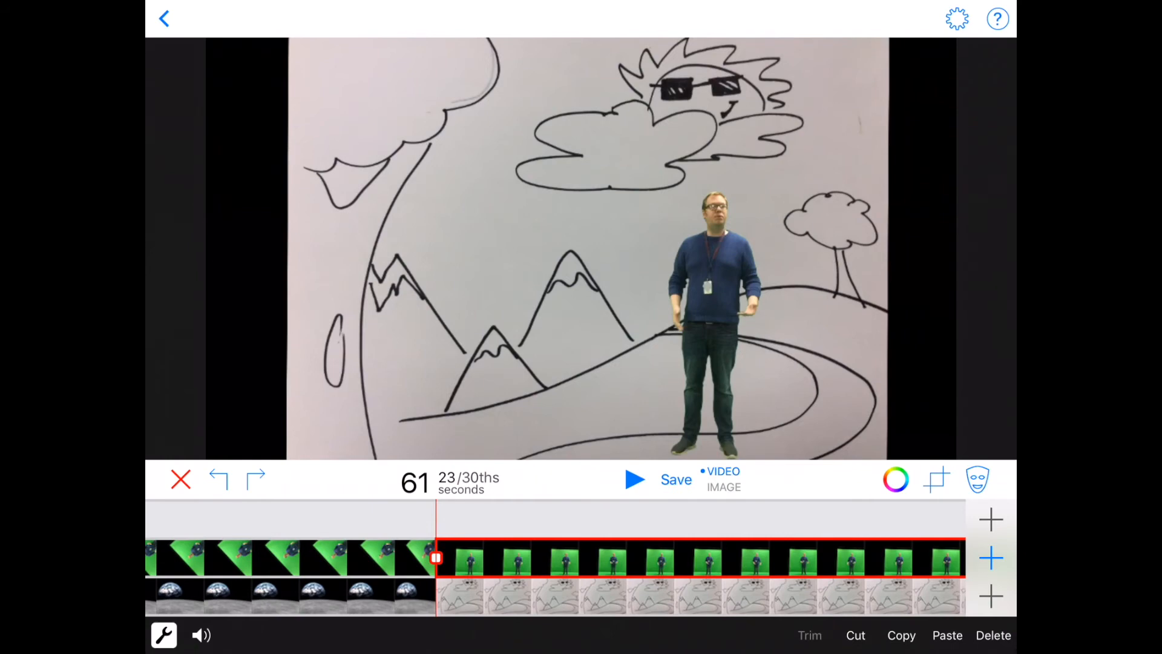
Set the new clip's chroma key colour to green so its backdrop disappears.
click(896, 479)
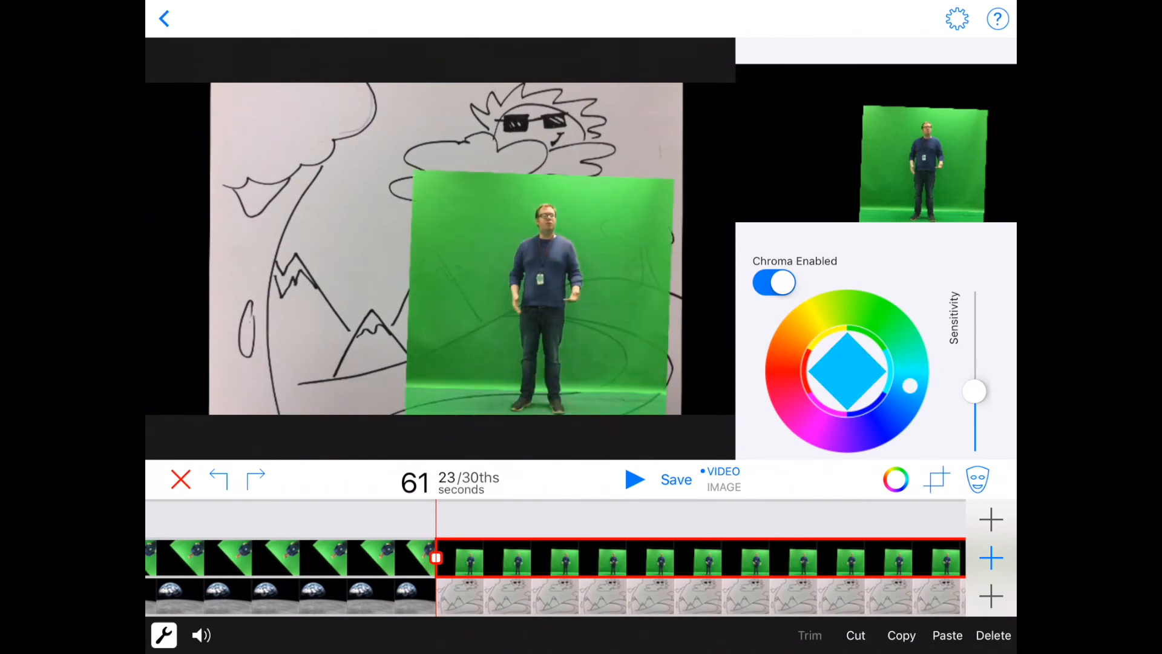
click(782, 388)
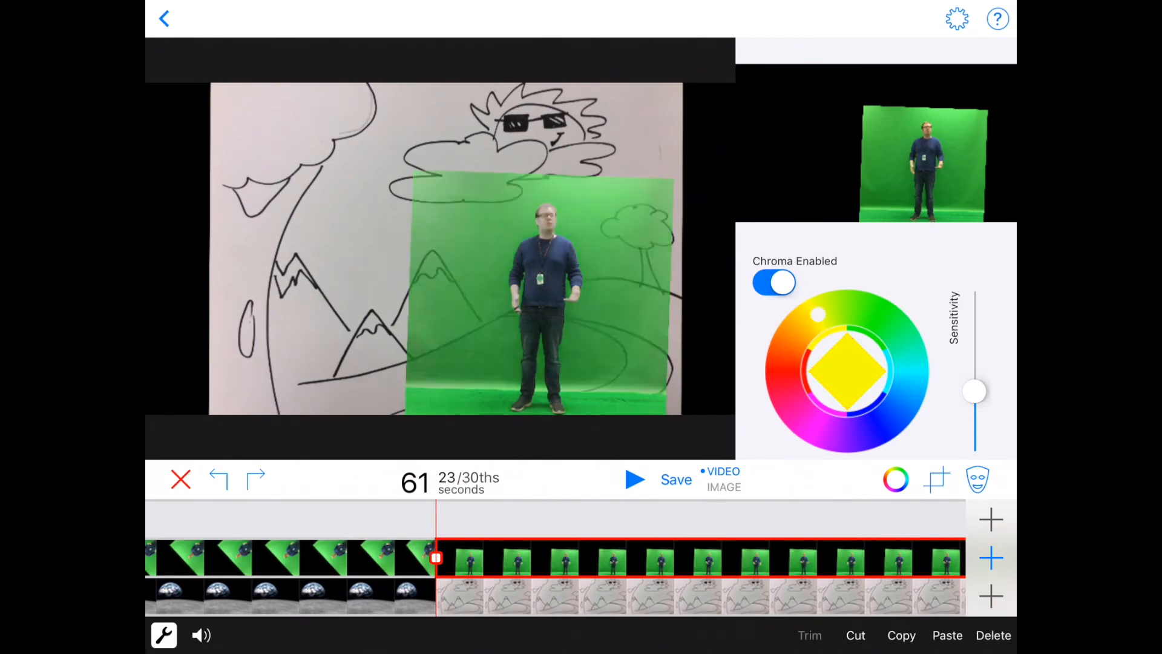
click(884, 319)
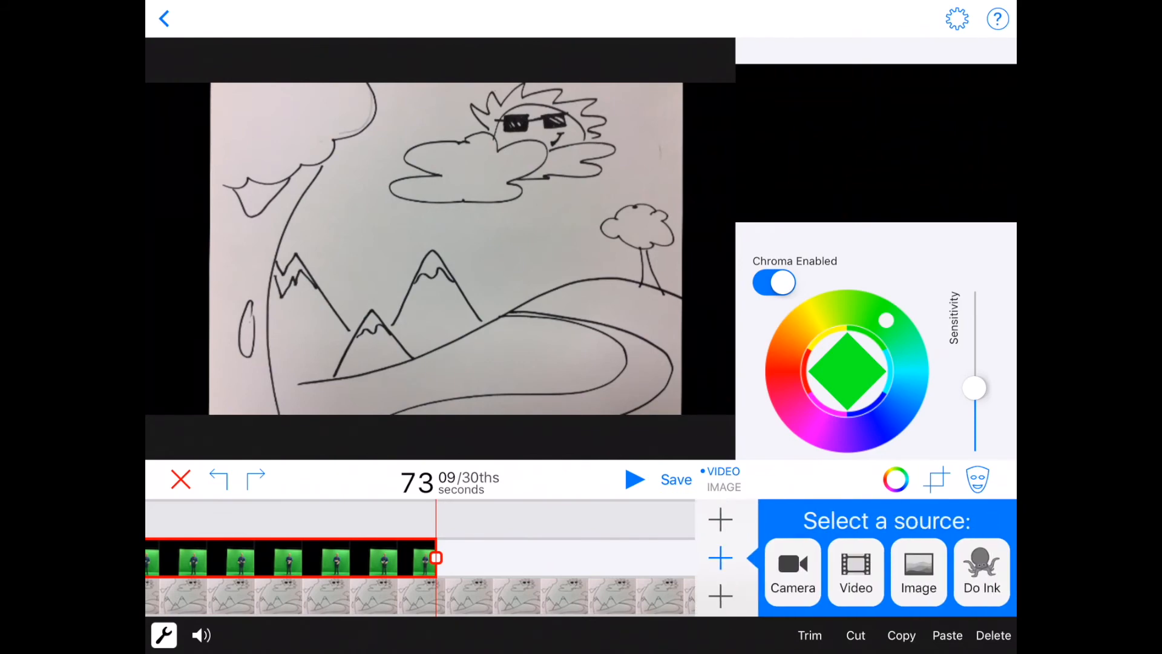
Add a clip of the man at 73 s with the painted mural cropped off its right side.
click(854, 571)
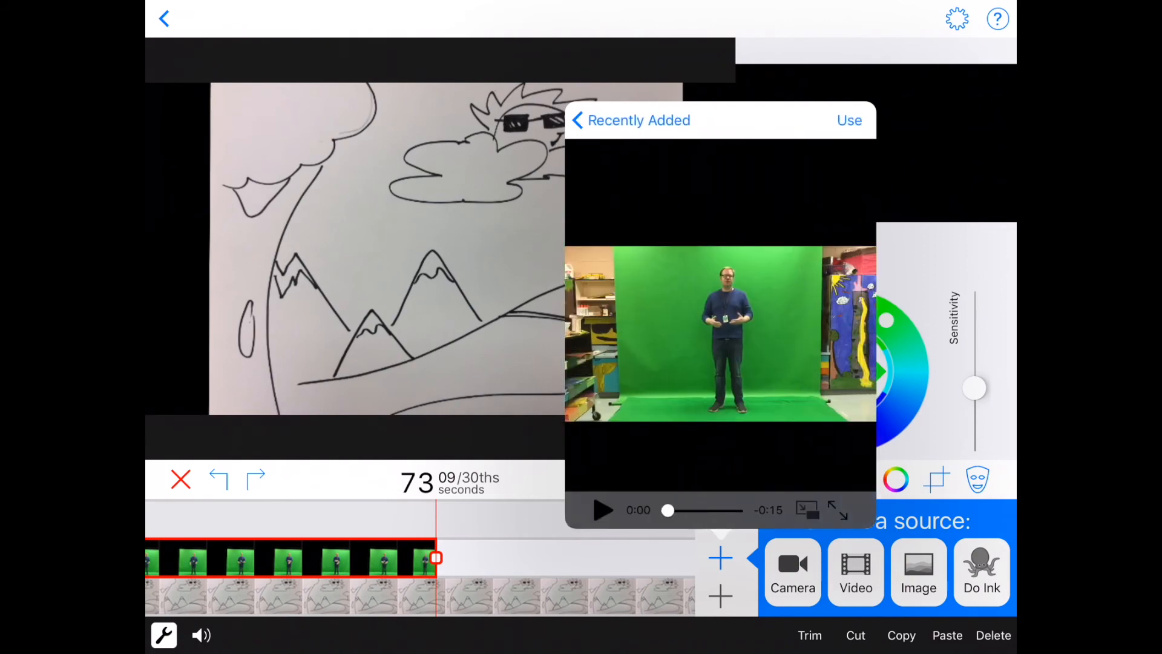
click(848, 120)
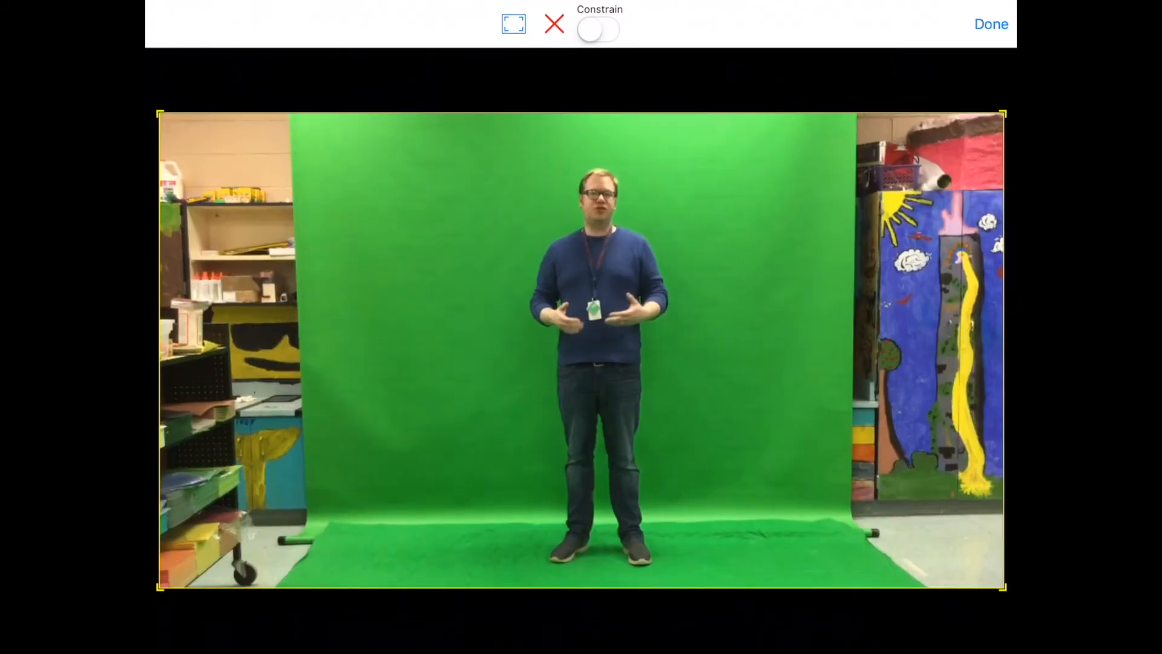
drag(1005, 326, 842, 325)
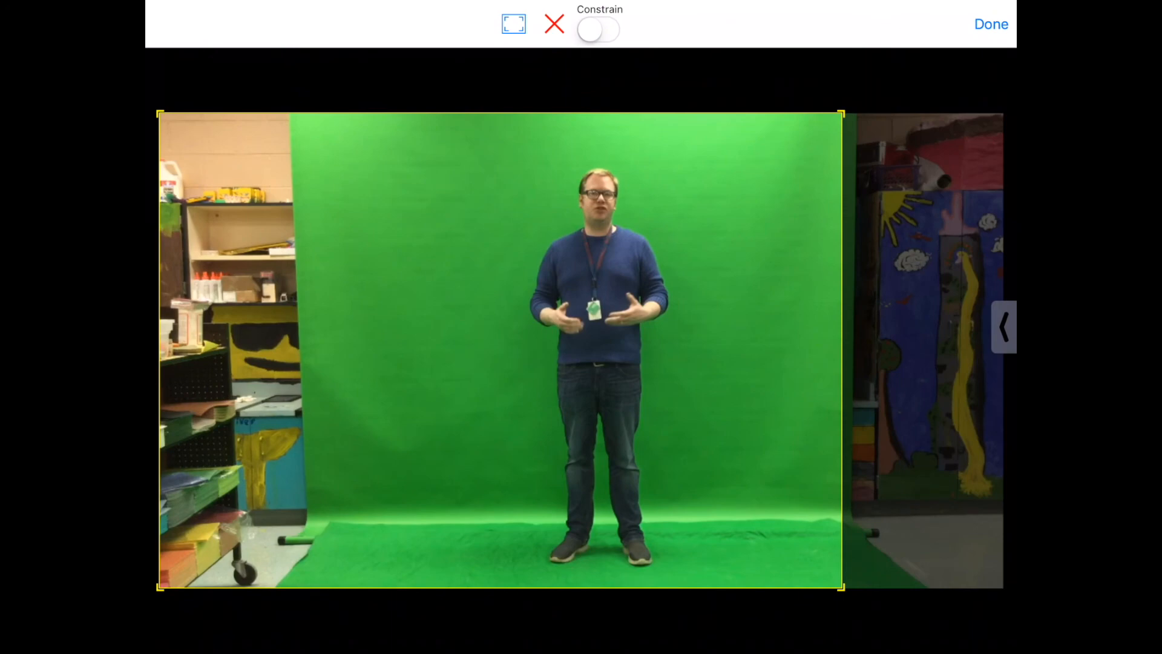
click(991, 25)
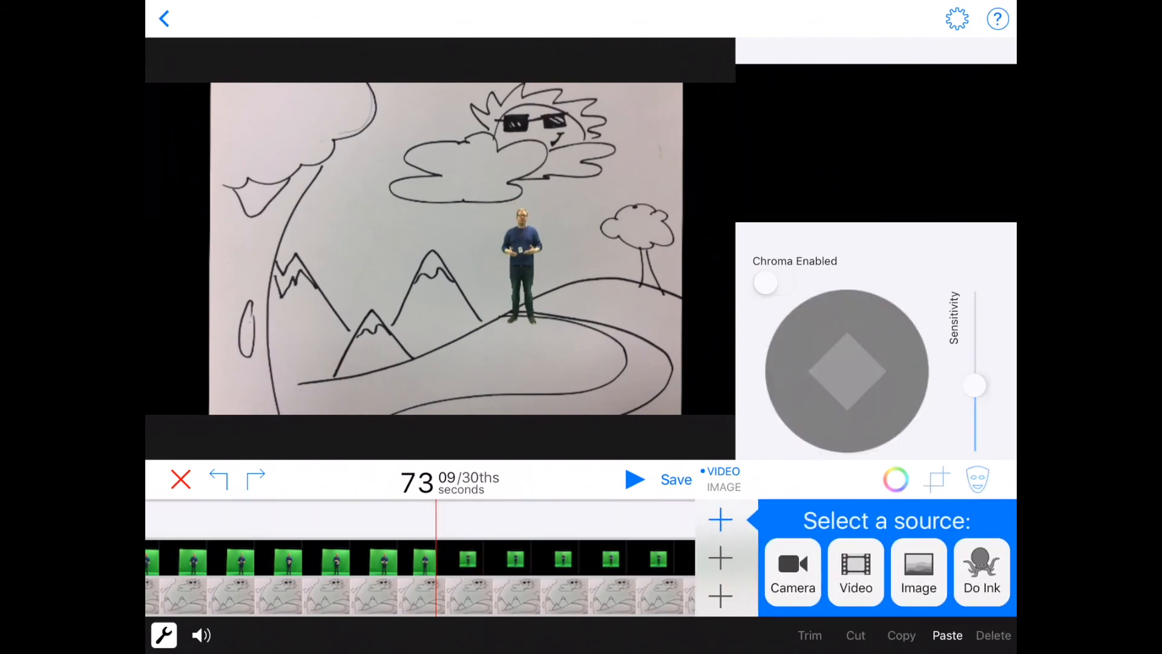
Put the sideways-facing clip of the man on the top layer starting around 71 s.
click(919, 571)
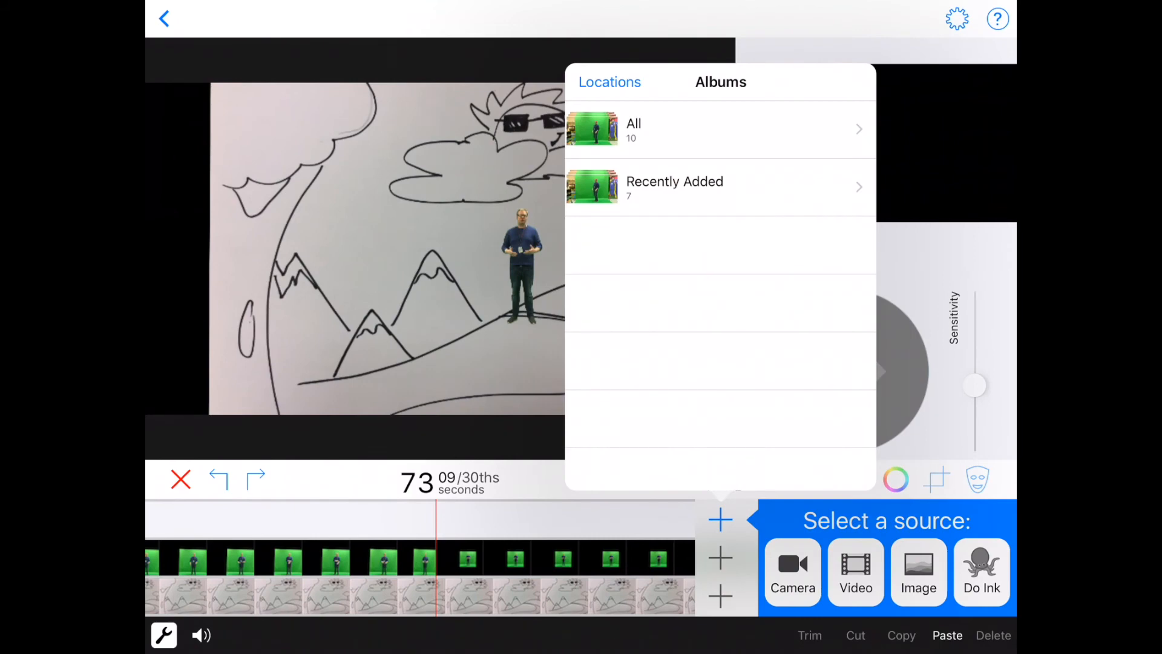
click(674, 186)
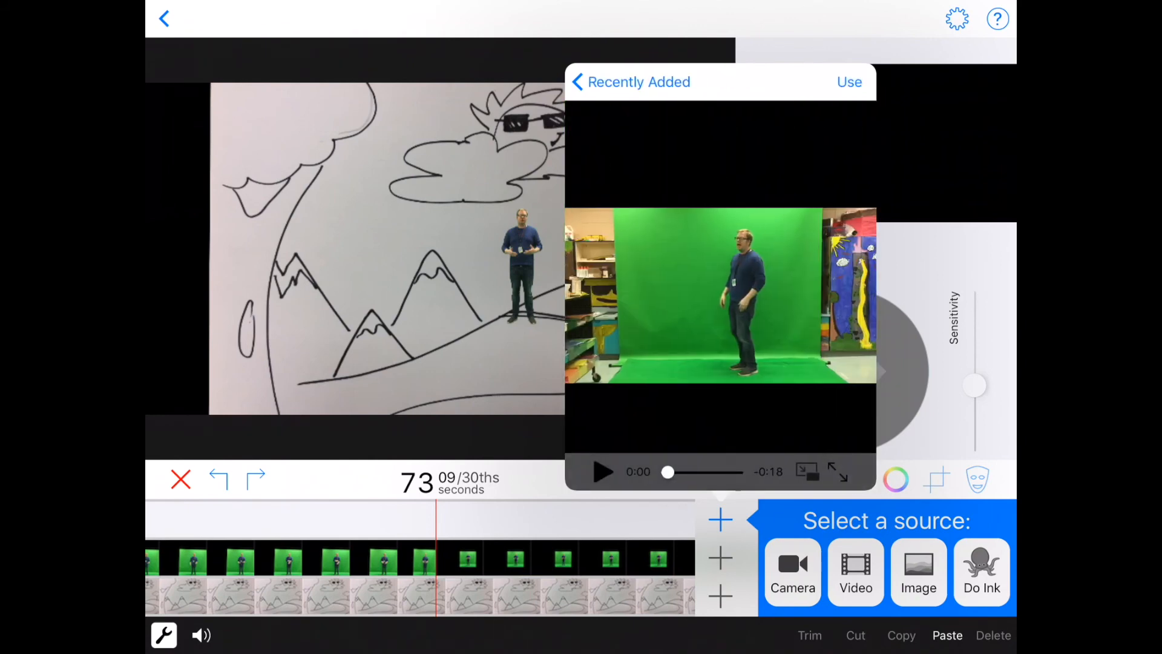
click(850, 82)
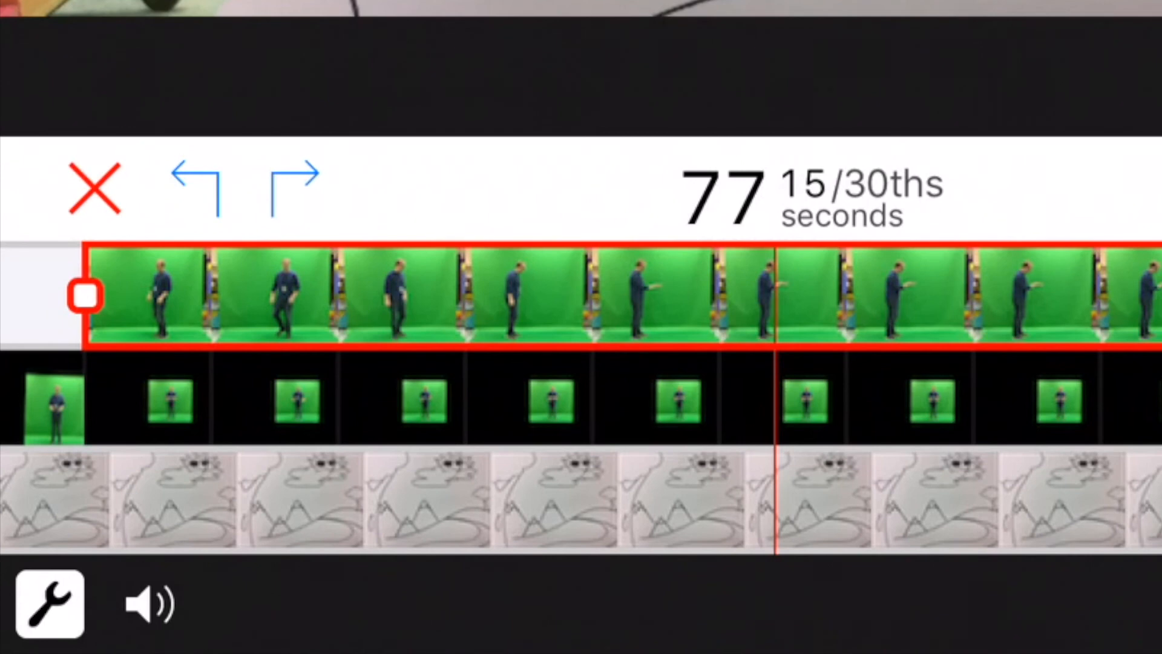
drag(85, 293, 189, 293)
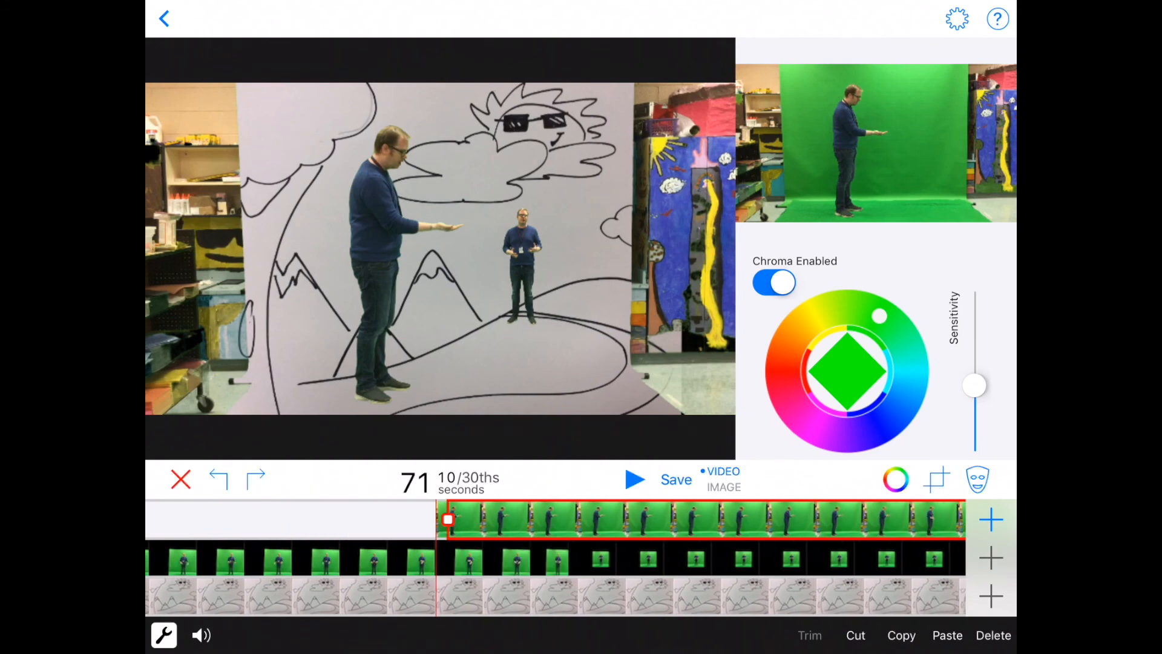
drag(447, 520, 436, 519)
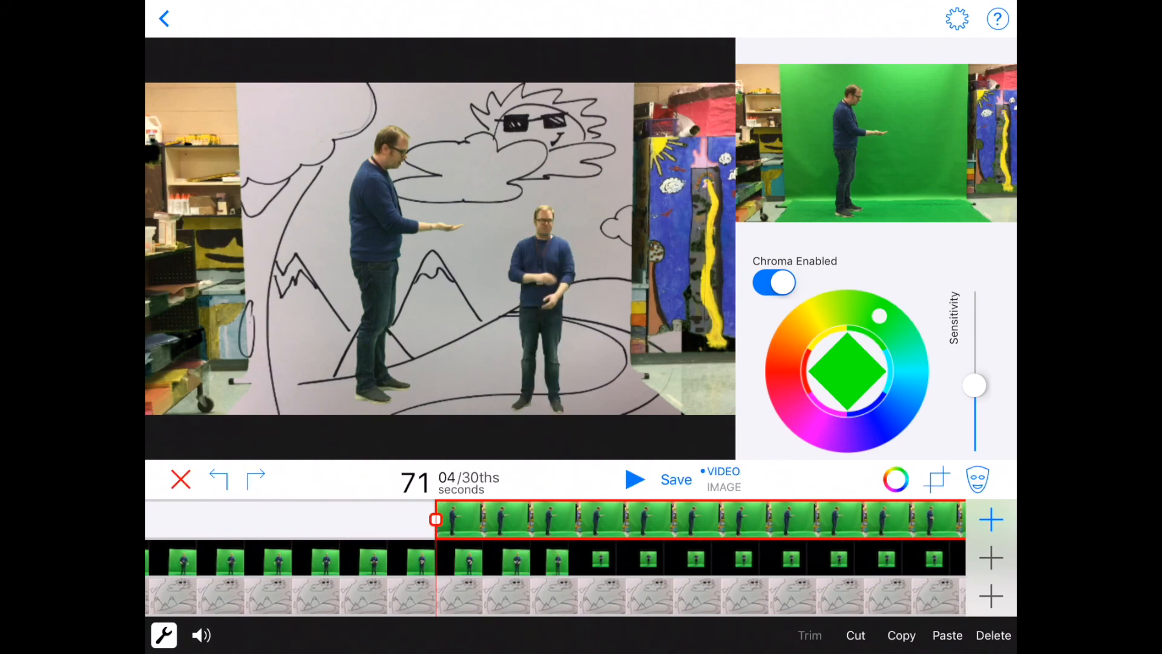